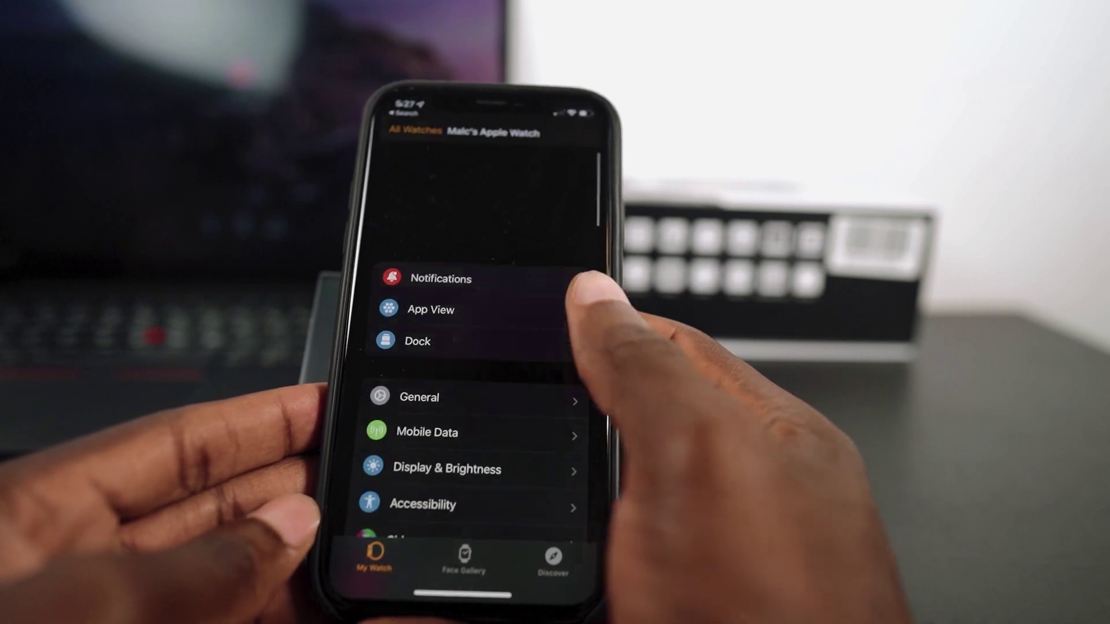
# Cancel the unpair confirmation so the watch stays paired on its details page
pyautogui.scroll(-3)
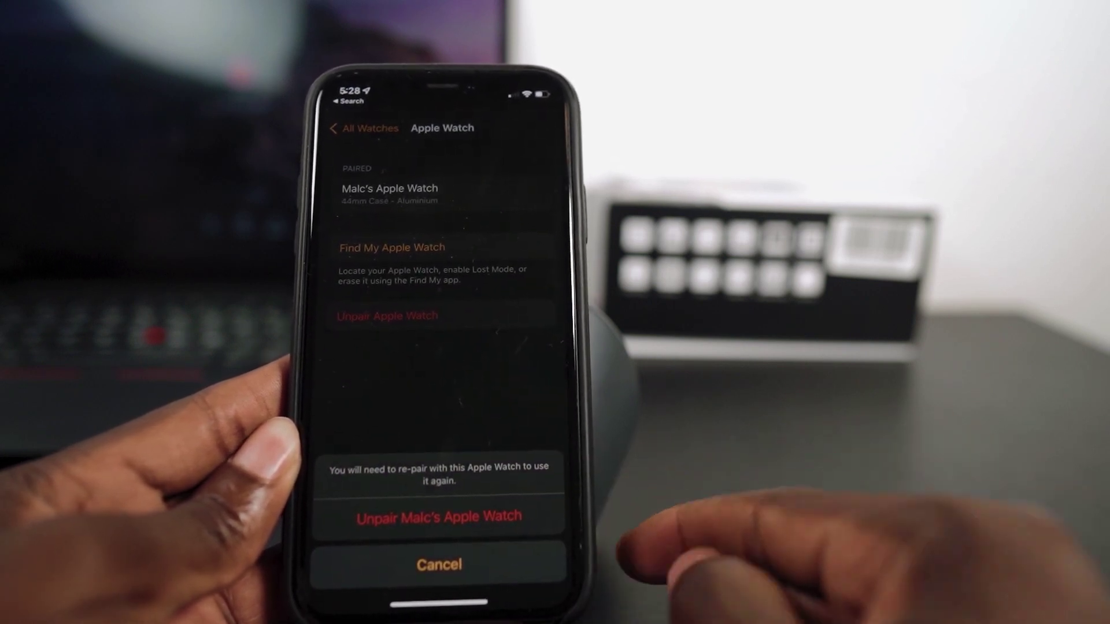
pyautogui.click(439, 565)
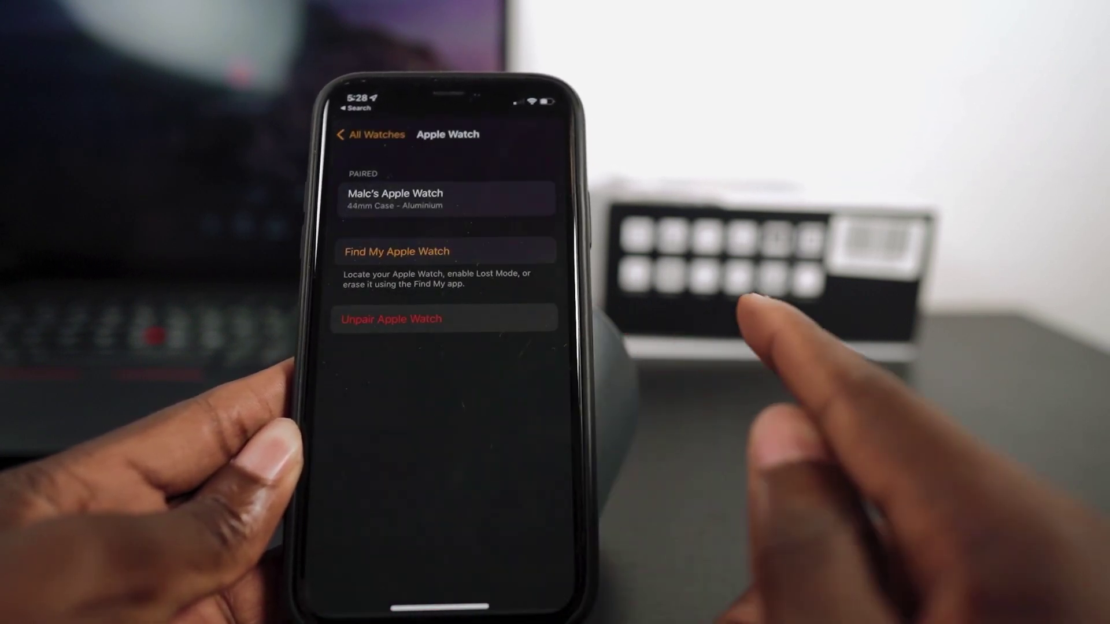